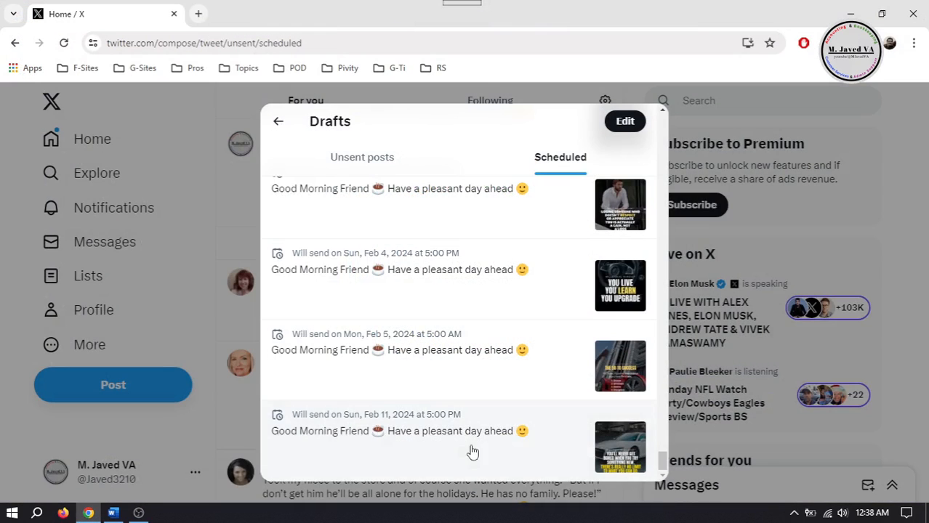
Open the Feb 11 scheduled post and back out without saving changes
click(400, 430)
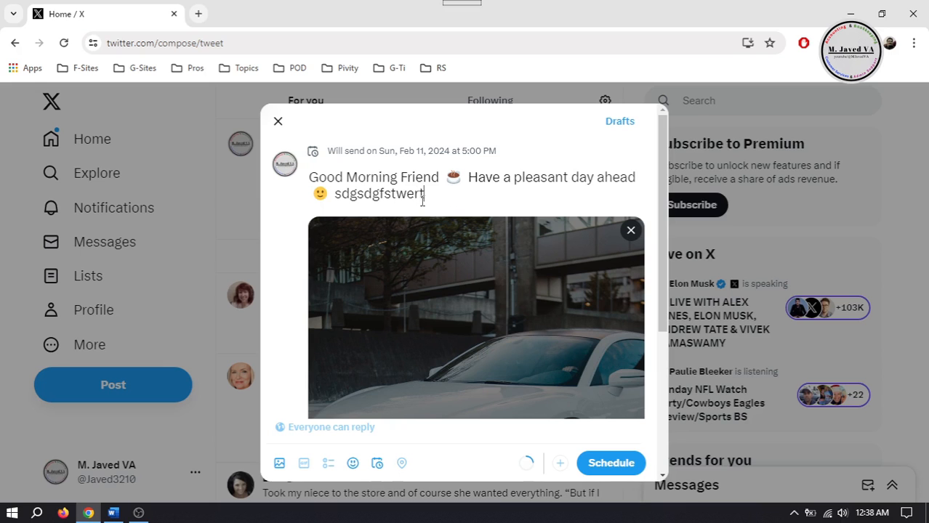
key(Backspace)
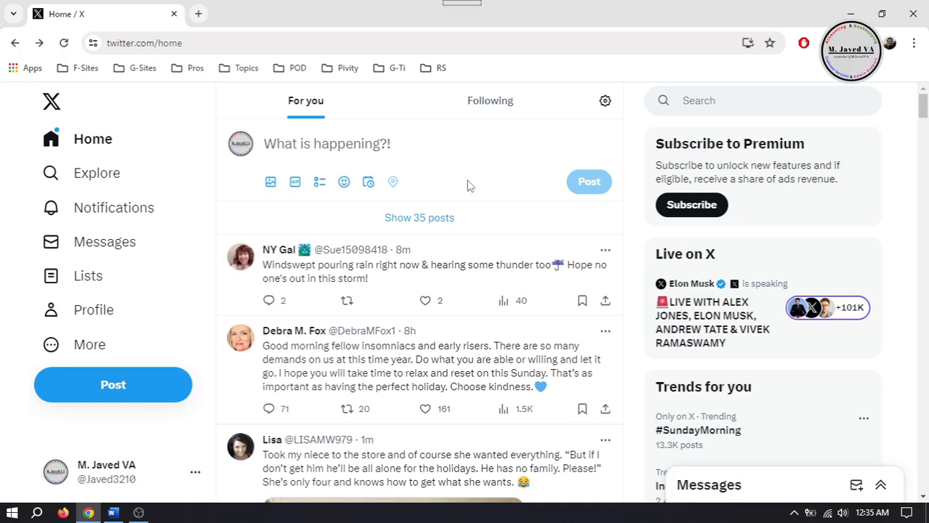
mouse_move(198, 15)
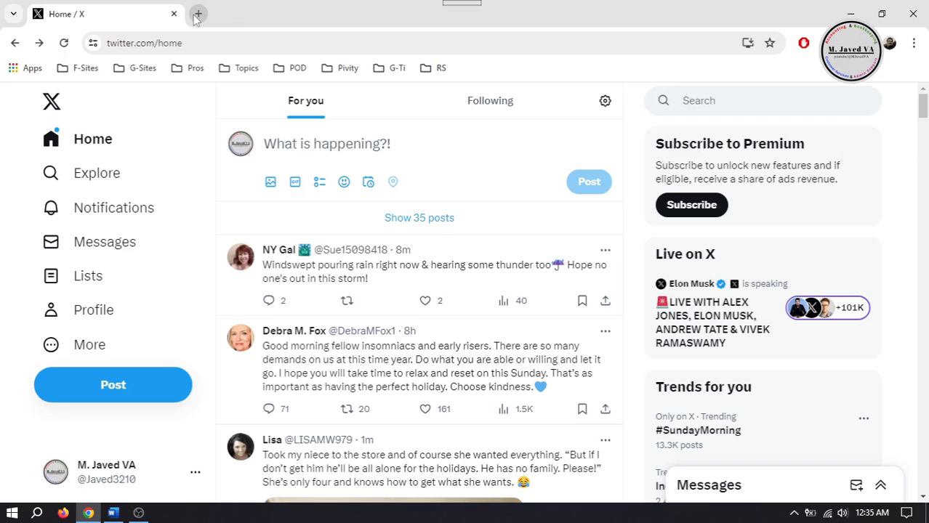
click(198, 15)
text(Twitter)
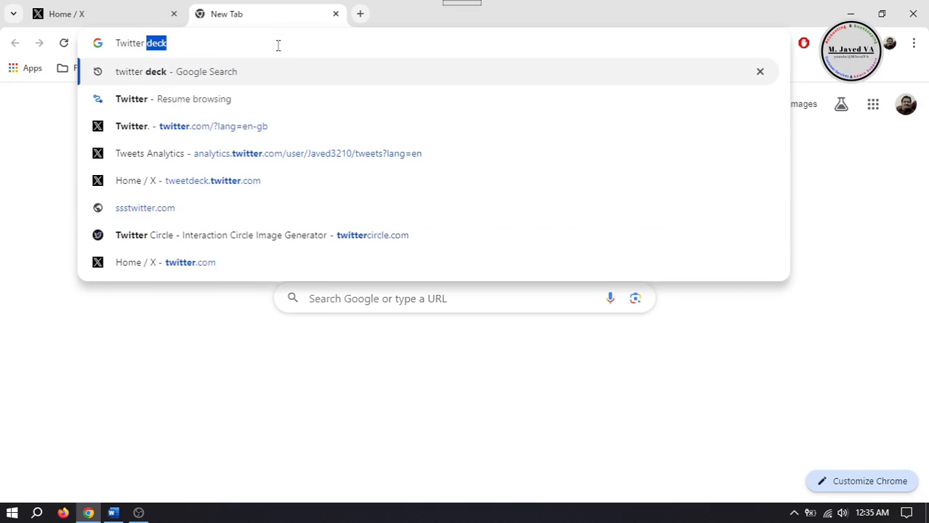
key(Return)
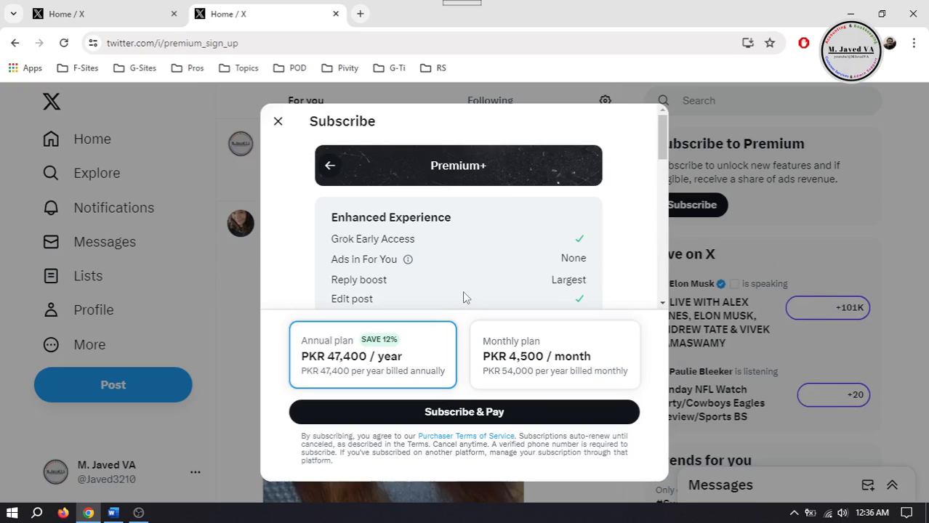
mouse_move(653, 198)
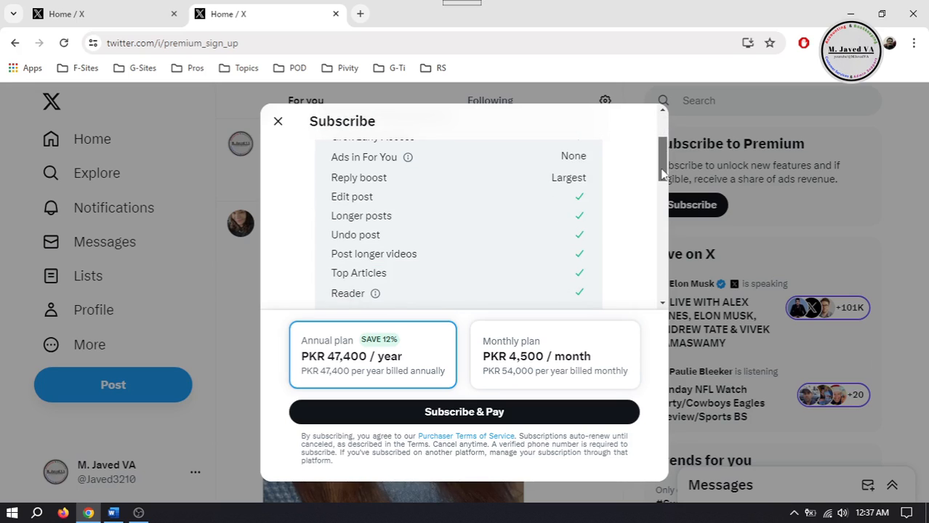
click(278, 121)
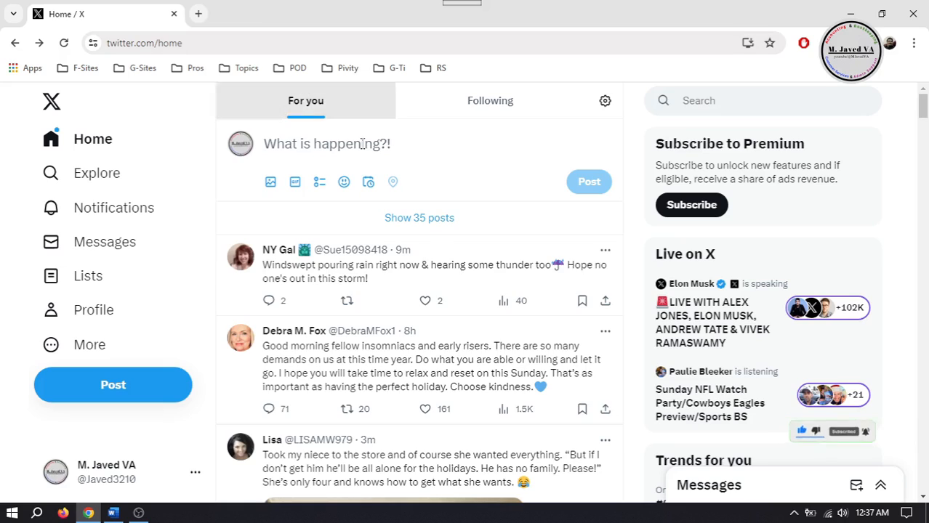
Start a new post and reach the Scheduled posts entry from the Schedule dialog
click(326, 144)
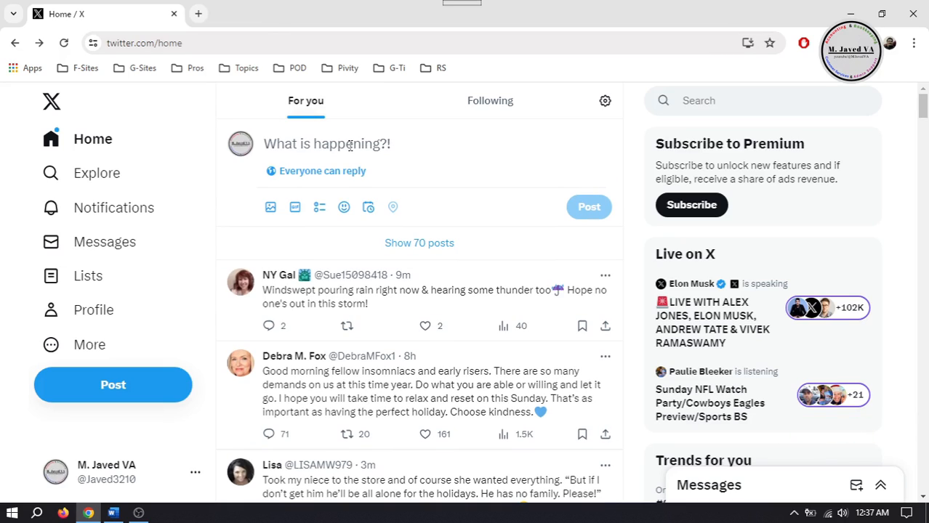
mouse_move(368, 206)
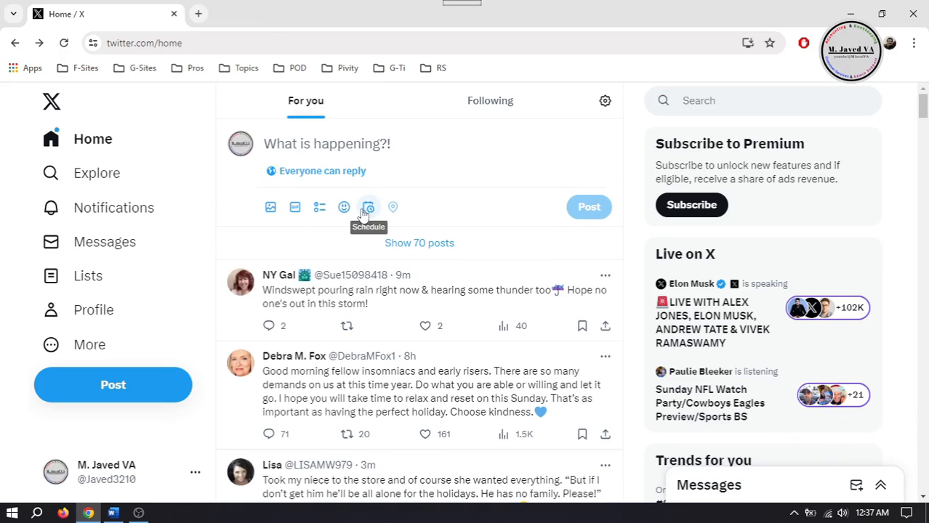
click(368, 206)
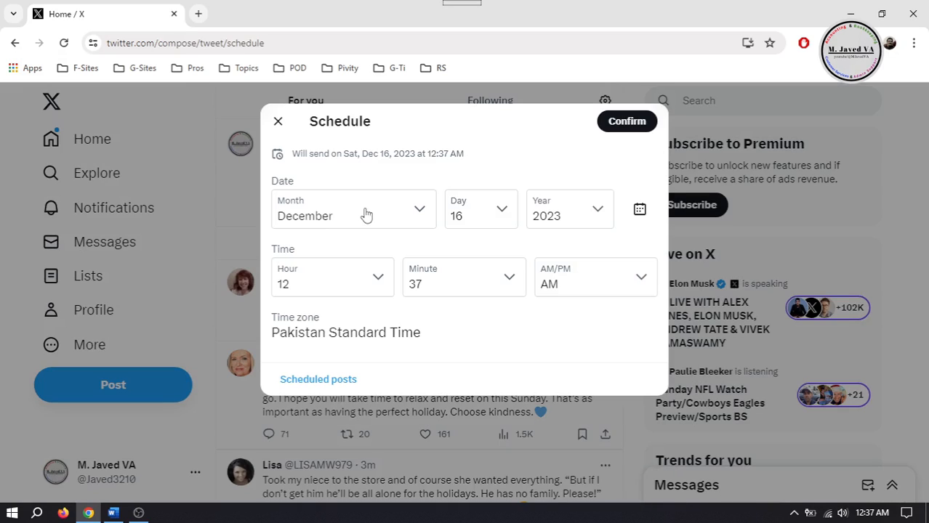
mouse_move(515, 148)
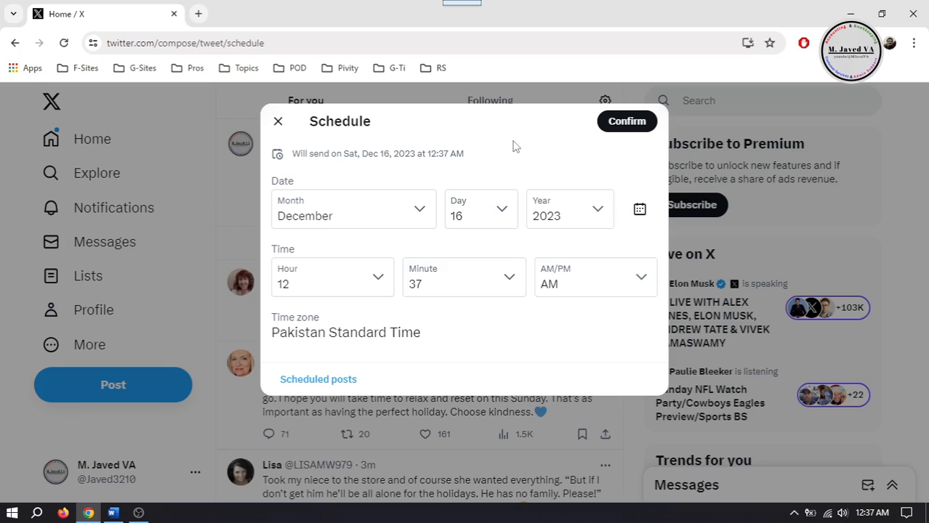
mouse_move(444, 154)
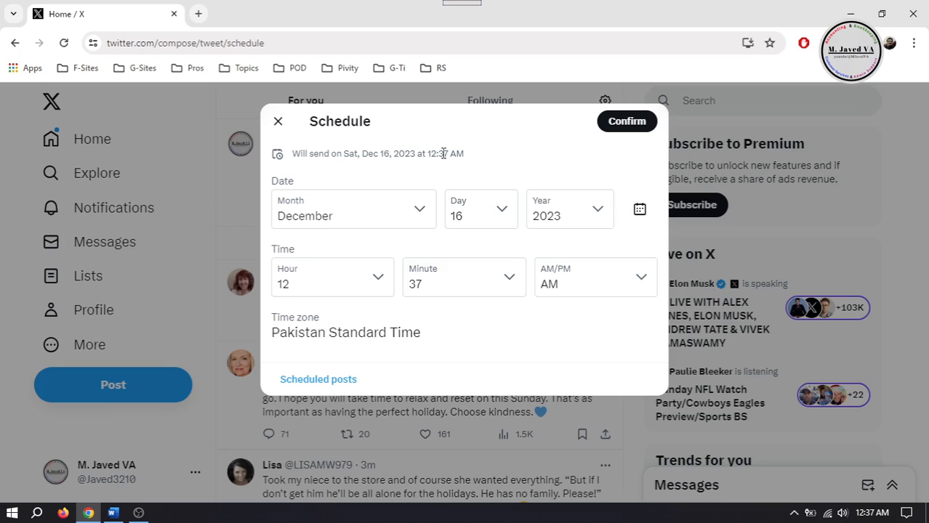
click(317, 378)
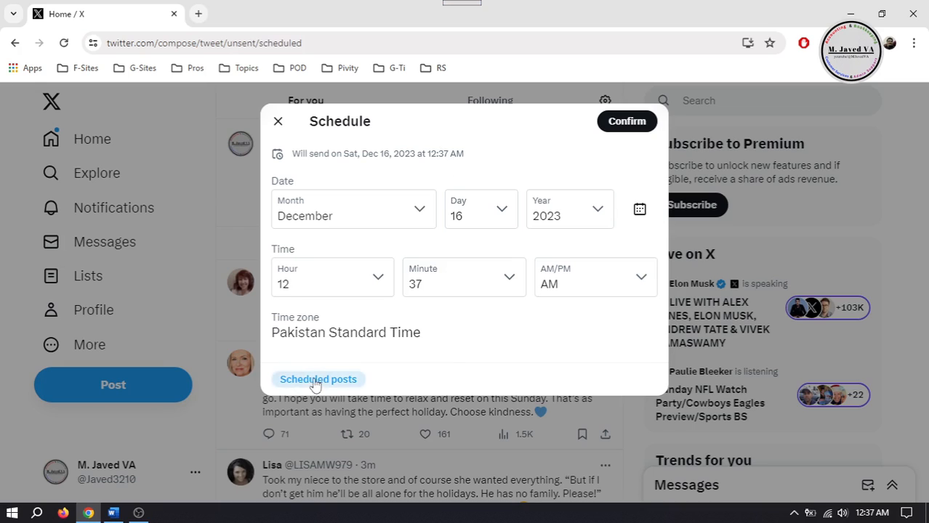
Scroll the Scheduled drafts down to the post set for Sun, Feb 11, 2024 at 5:00 PM
click(317, 378)
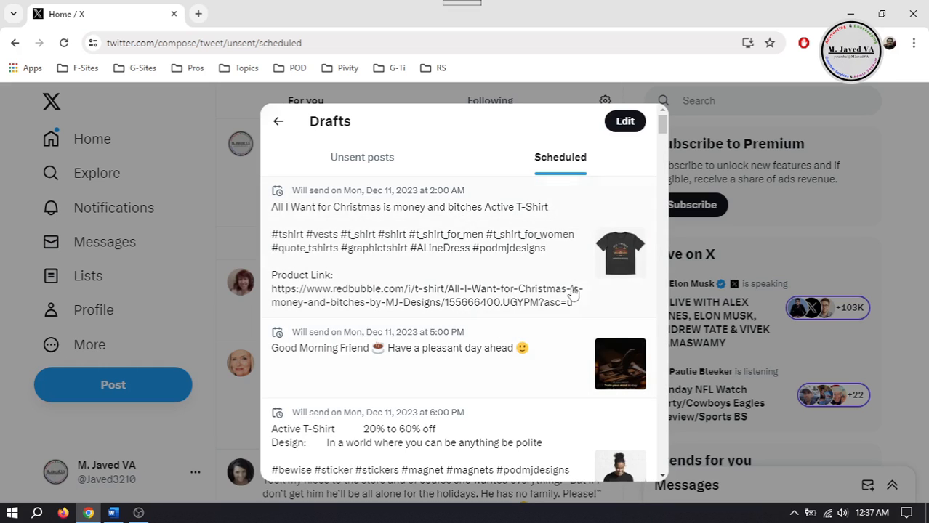
scroll(down, 3)
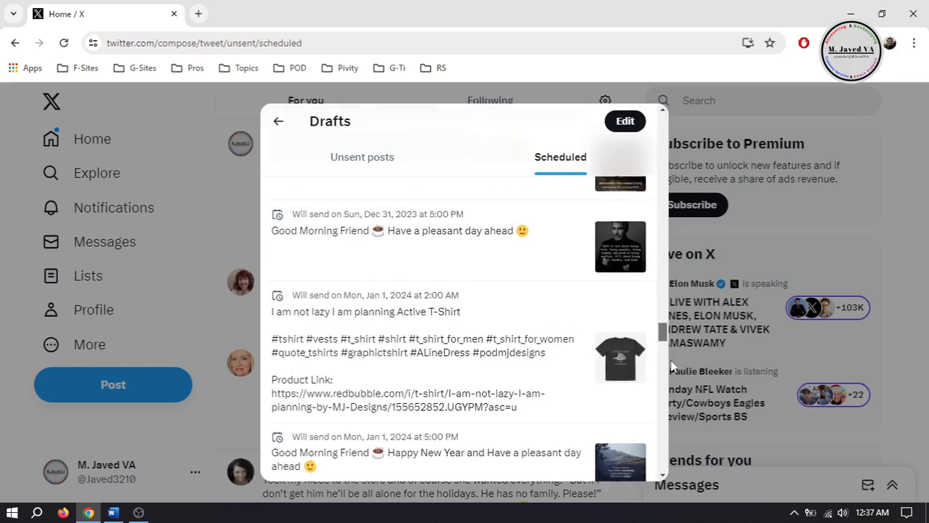
scroll(down, 3)
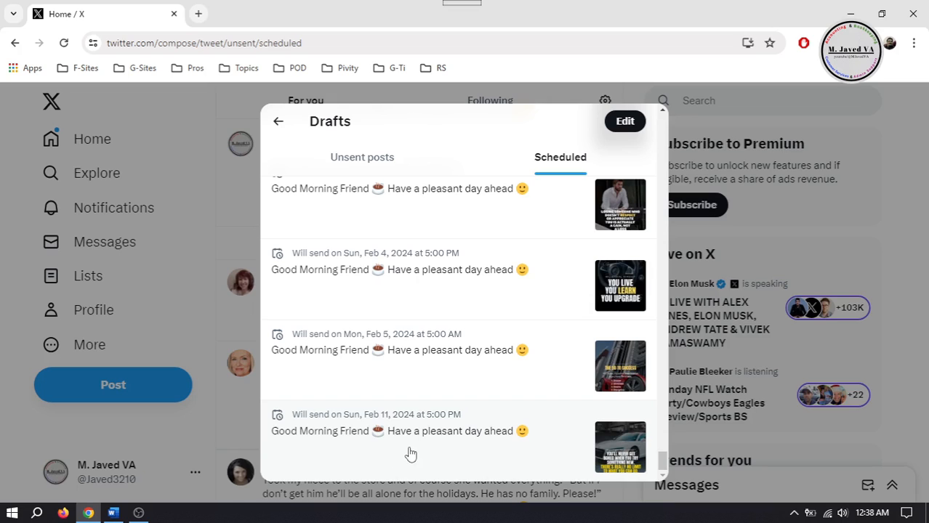
Edit the Feb 11 Good Morning Friend post, typing stray characters and deleting them again
click(279, 121)
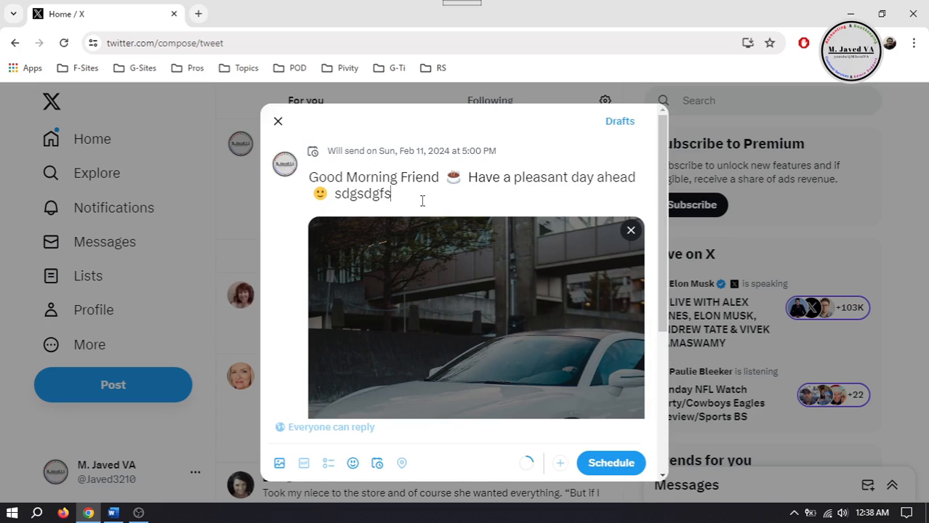
text(twertfddsfgsdfgsdfgsfdgerts)
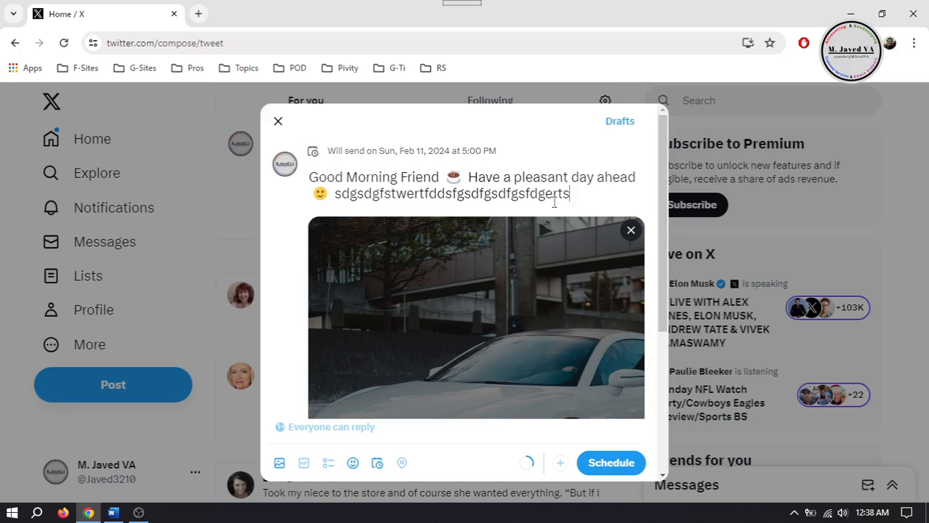
key(Backspace)
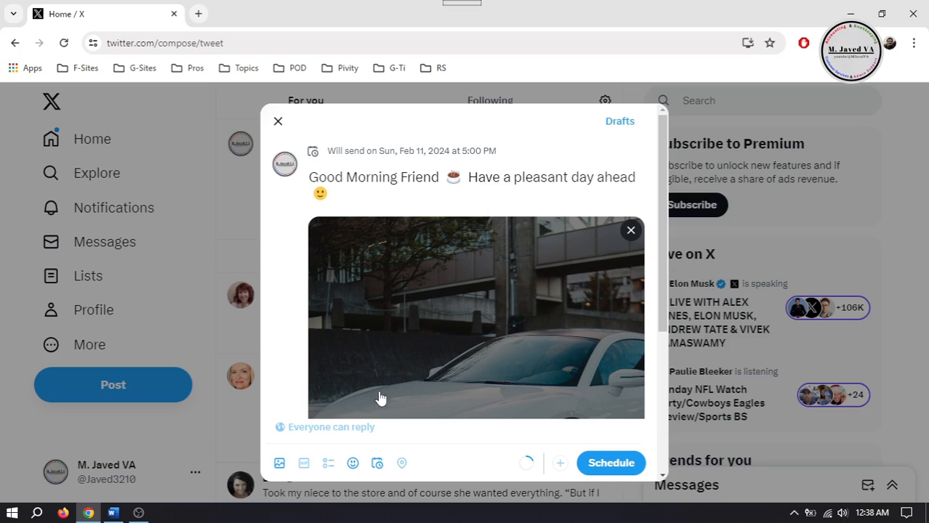
mouse_move(296, 434)
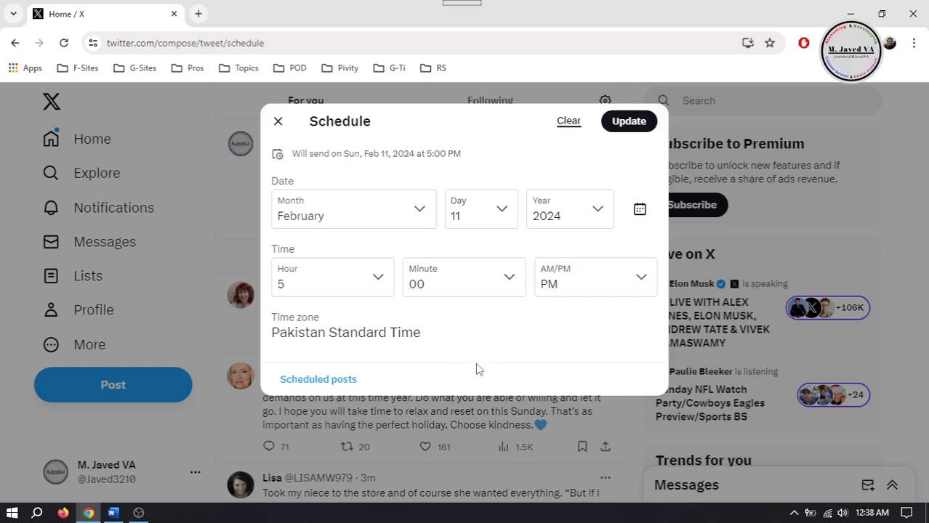
mouse_move(567, 234)
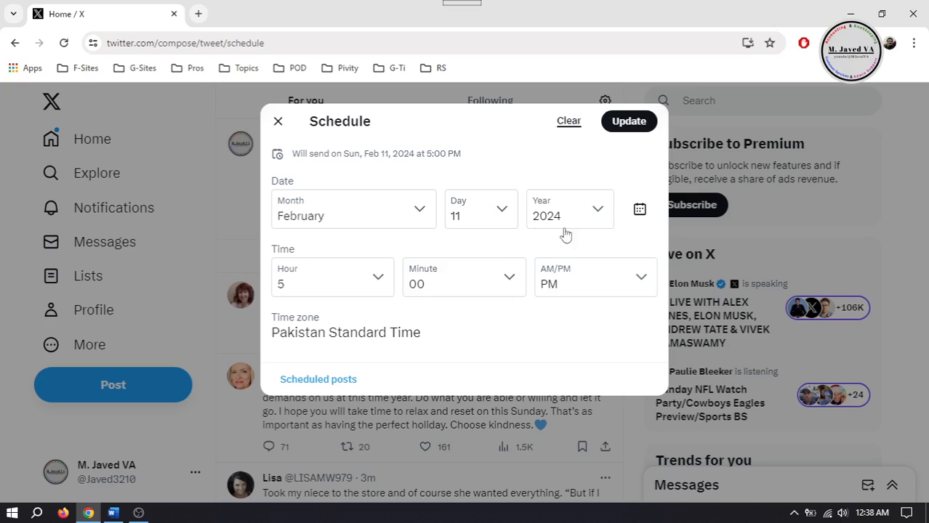
Change the send day from 11 to 6 (Tue, Feb 6, 2024, 5:00 PM) and update the post
click(480, 215)
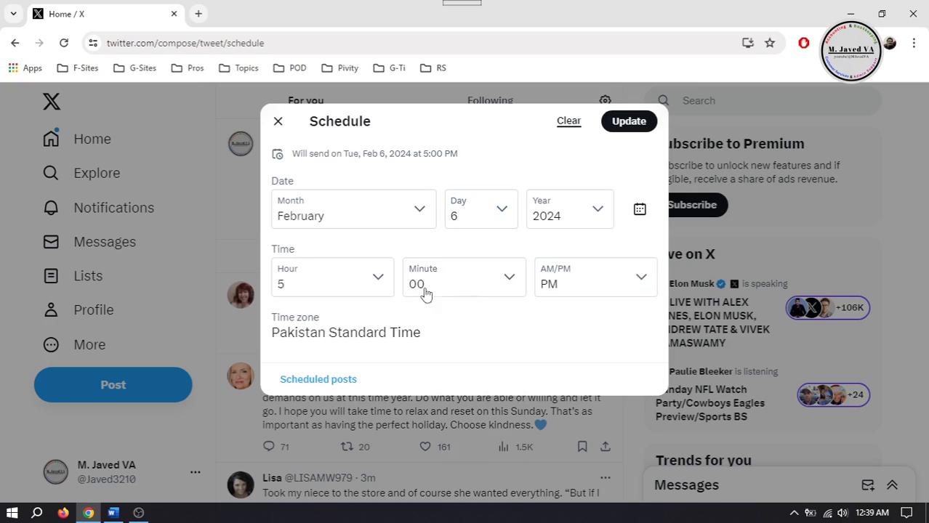
mouse_move(629, 122)
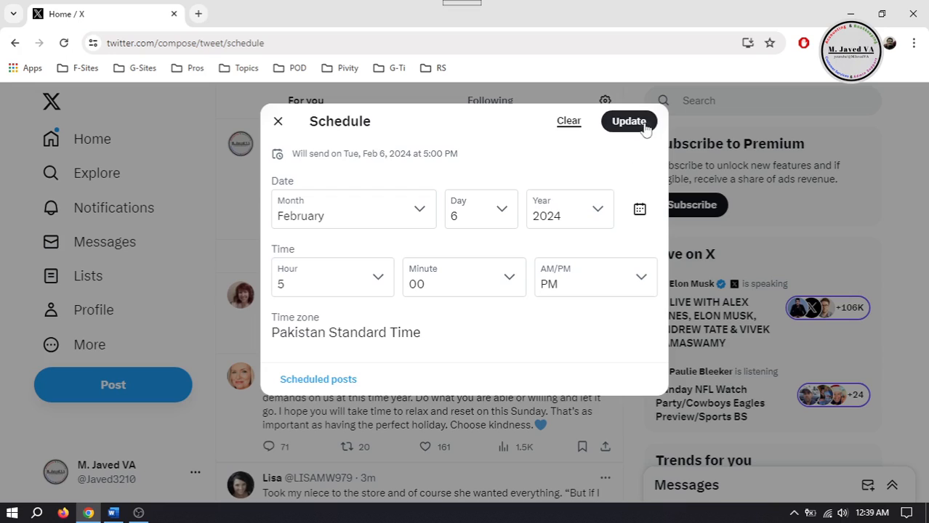
click(628, 122)
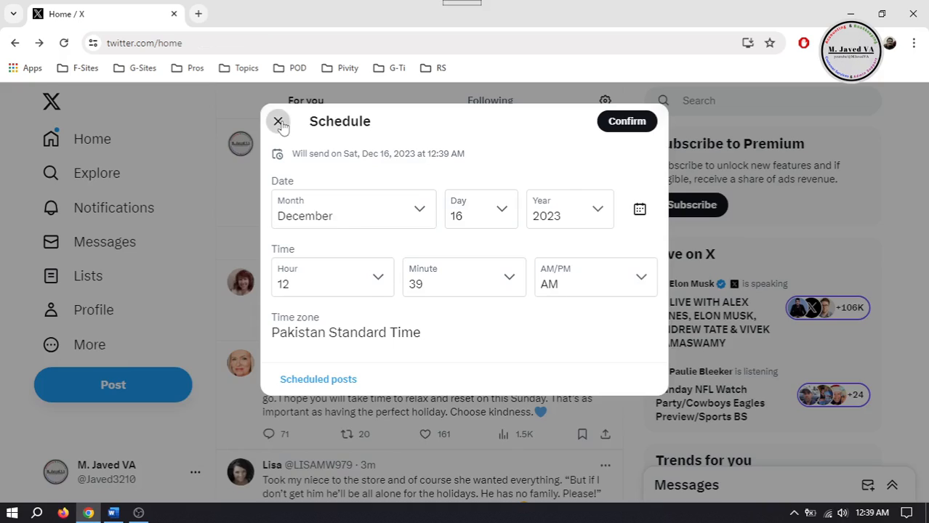
click(277, 120)
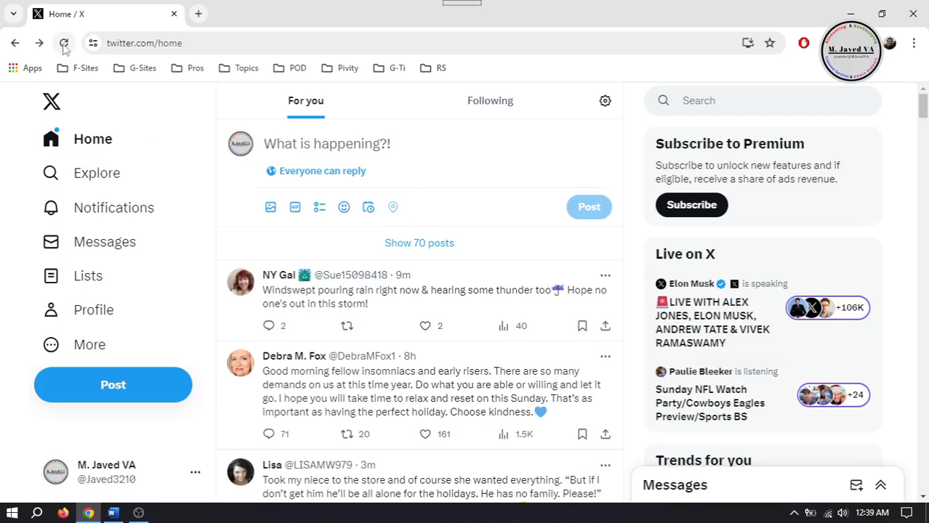
Reload the home feed and reopen the post Schedule dialog
click(64, 44)
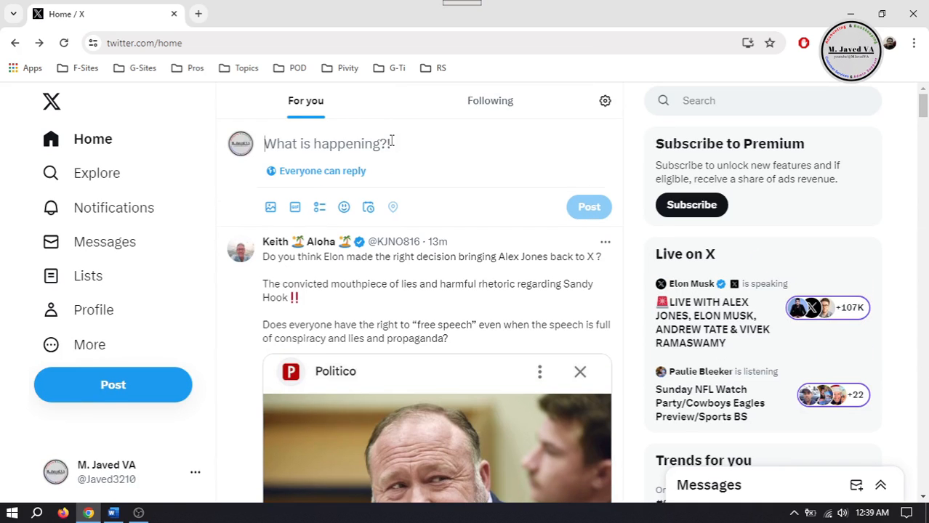
click(368, 207)
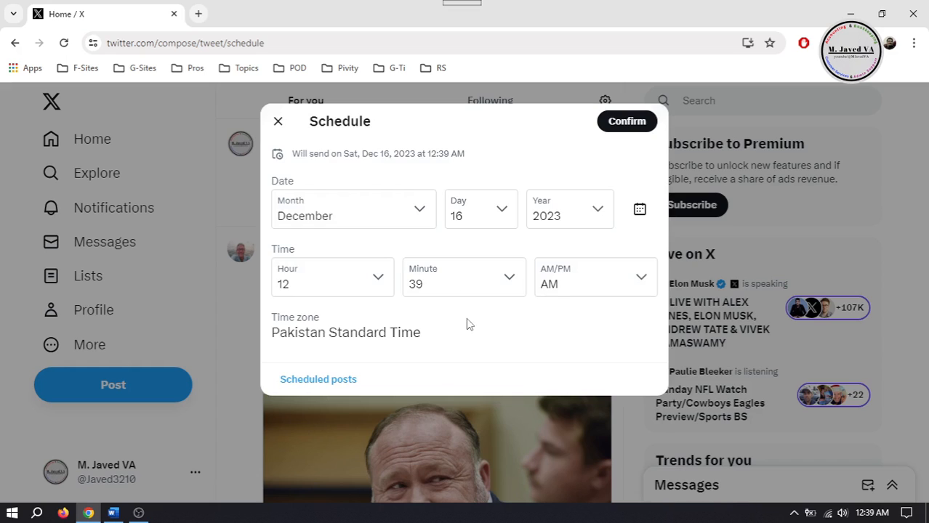
Confirm the Tue, Feb 6, 2024 5:00 PM post in Scheduled drafts, then return home
click(317, 378)
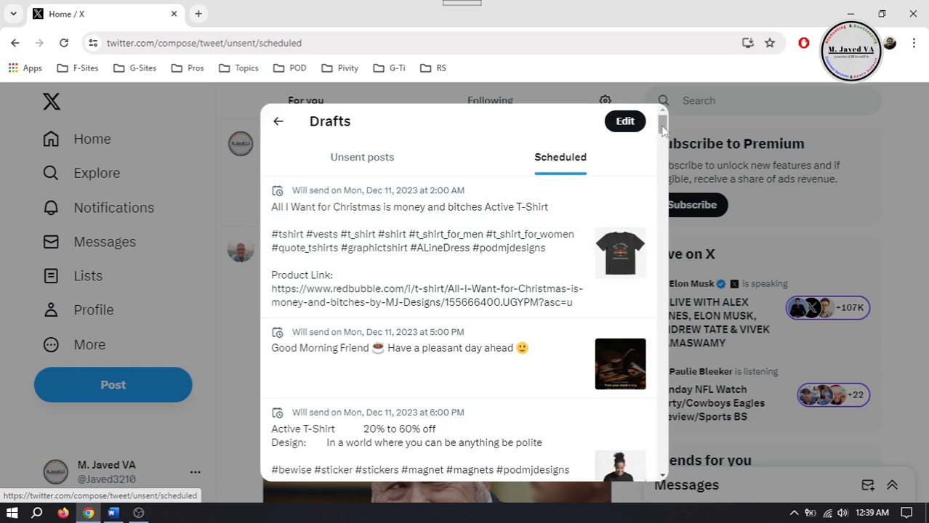
scroll(down, 3)
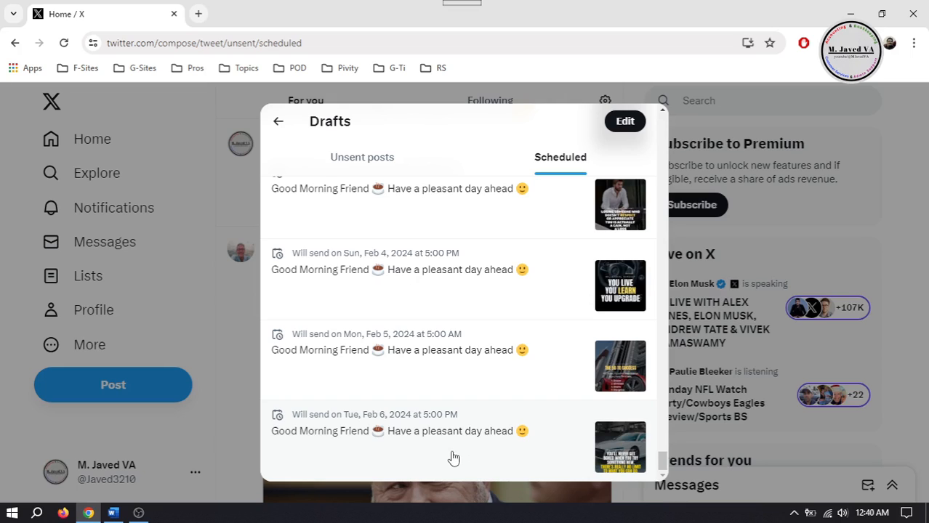
mouse_move(524, 395)
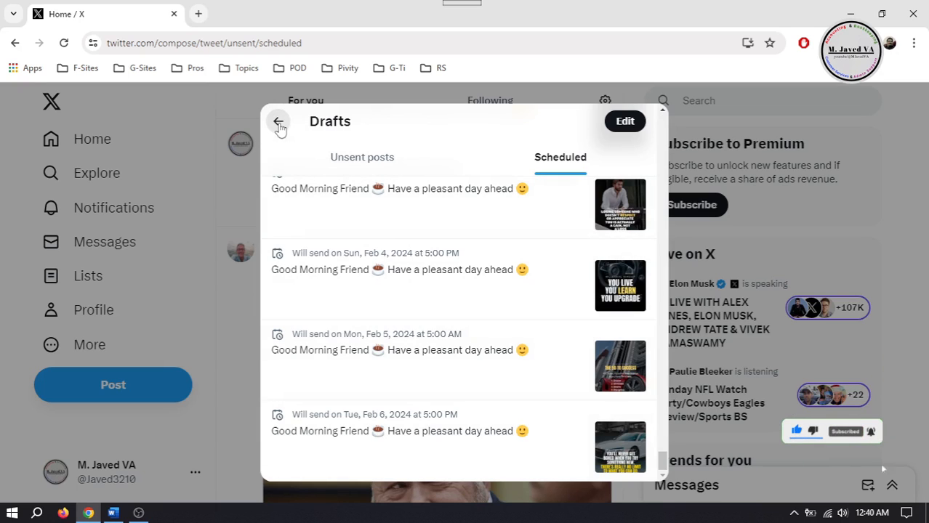
click(279, 122)
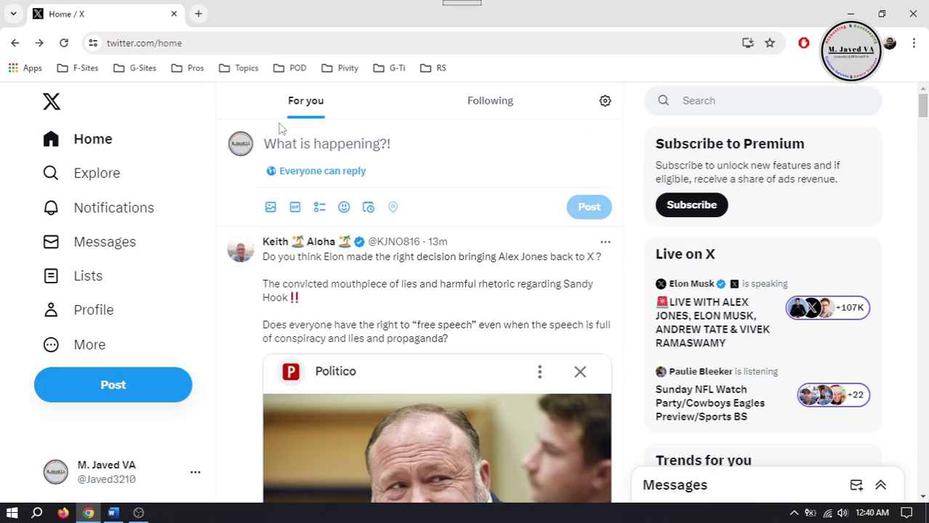